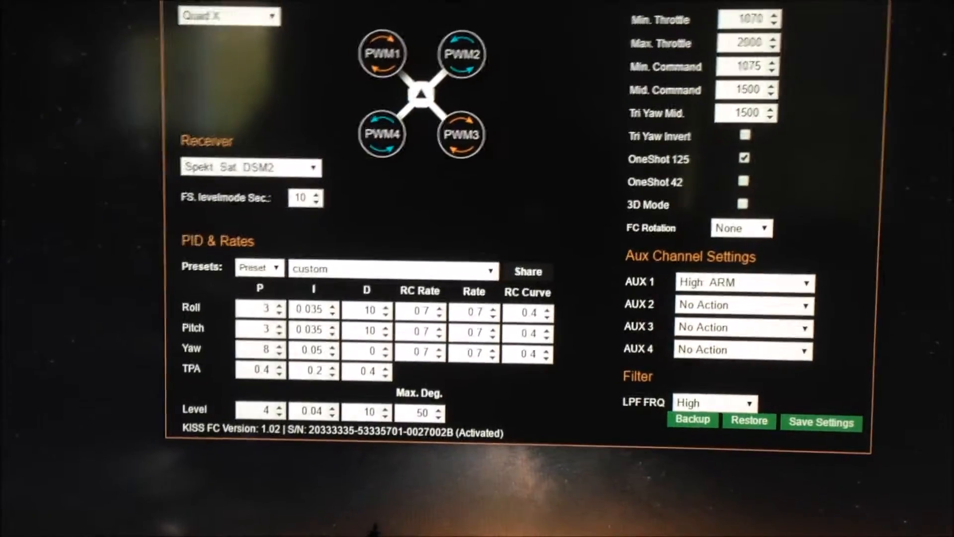
Show the Data Output page with live receiver channels, motor outputs and gyro/accelerometer graphs
{"action": "left_click", "coordinate": [620, 67]}
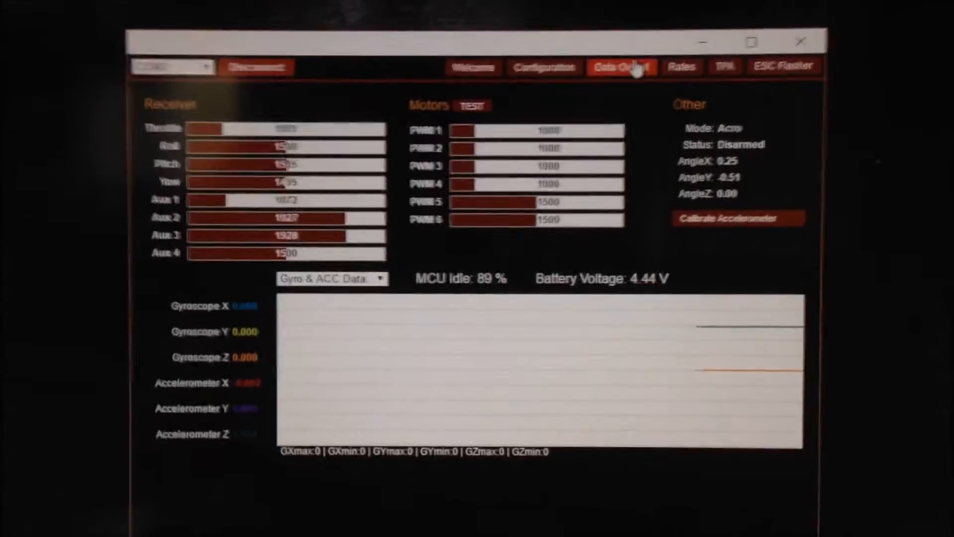